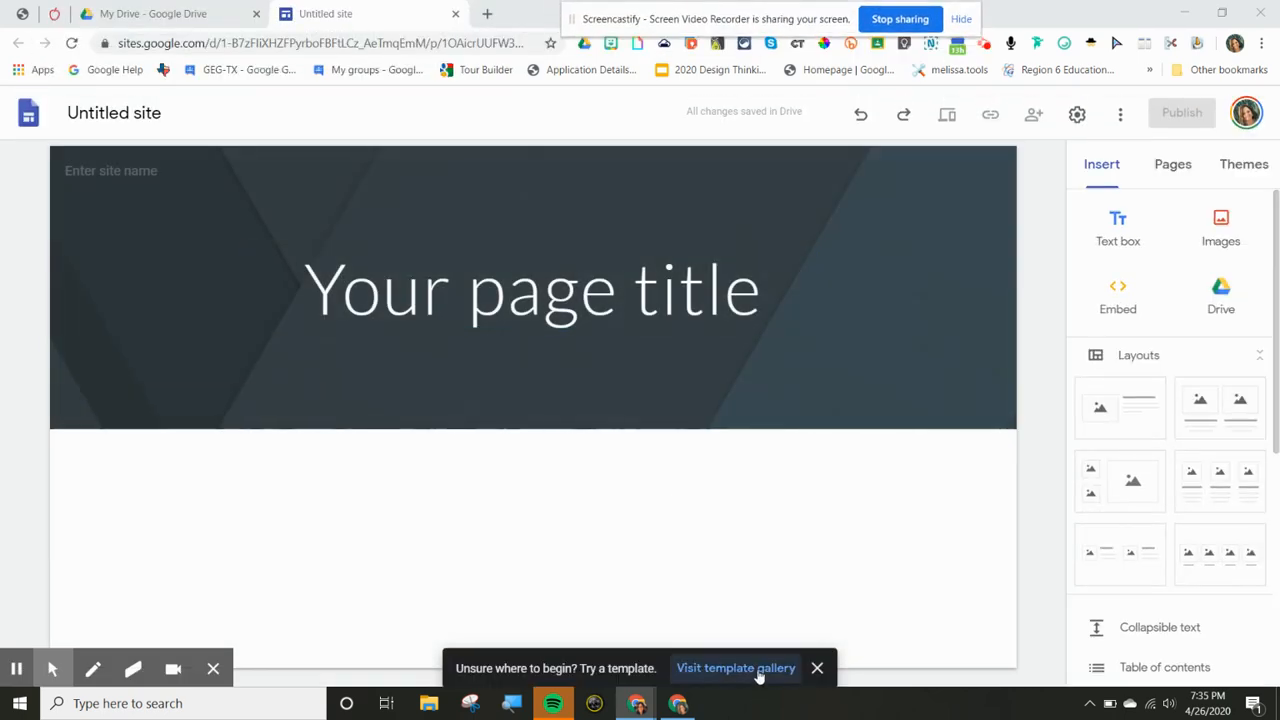
- Open the template gallery from the 'Visit template gallery' prompt on the blank site
{"action": "left_click", "coordinate": [735, 668]}
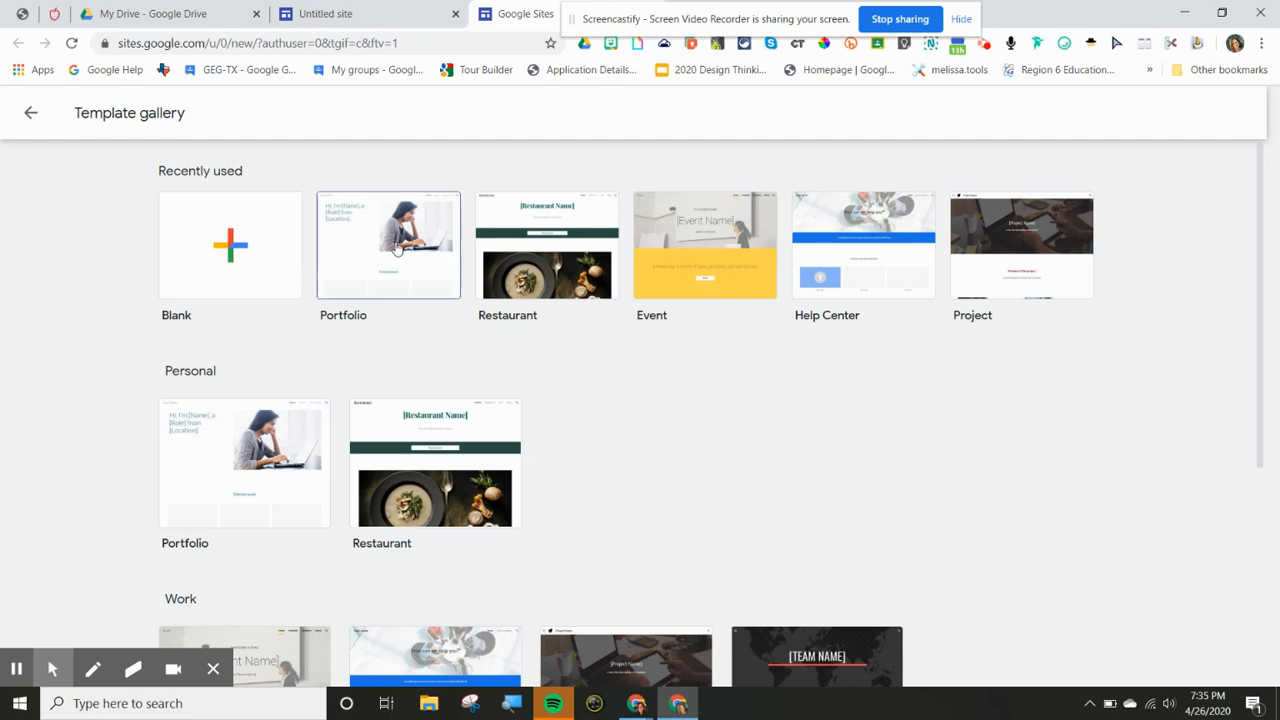
{"action": "mouse_move", "coordinate": [425, 275]}
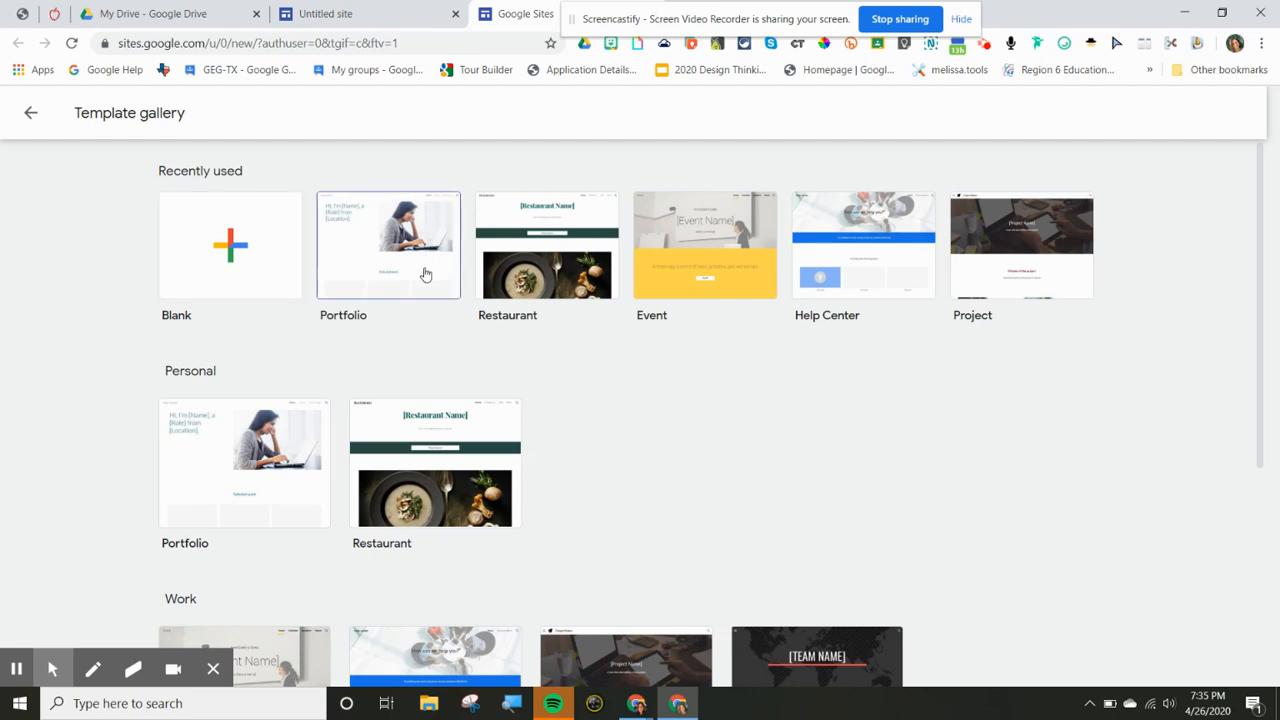
- Scroll down the template gallery to the Work and Education templates
{"action": "scroll", "scroll_direction": "down", "scroll_amount": 3}
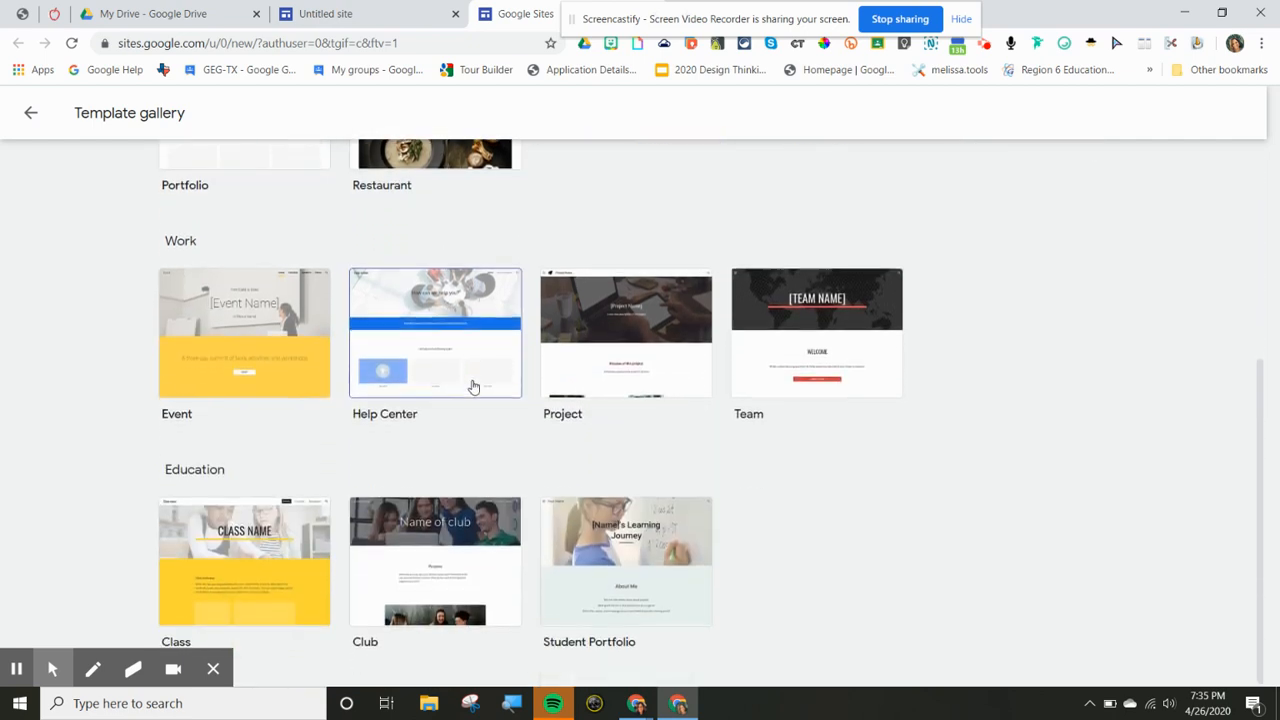
{"action": "mouse_move", "coordinate": [625, 584]}
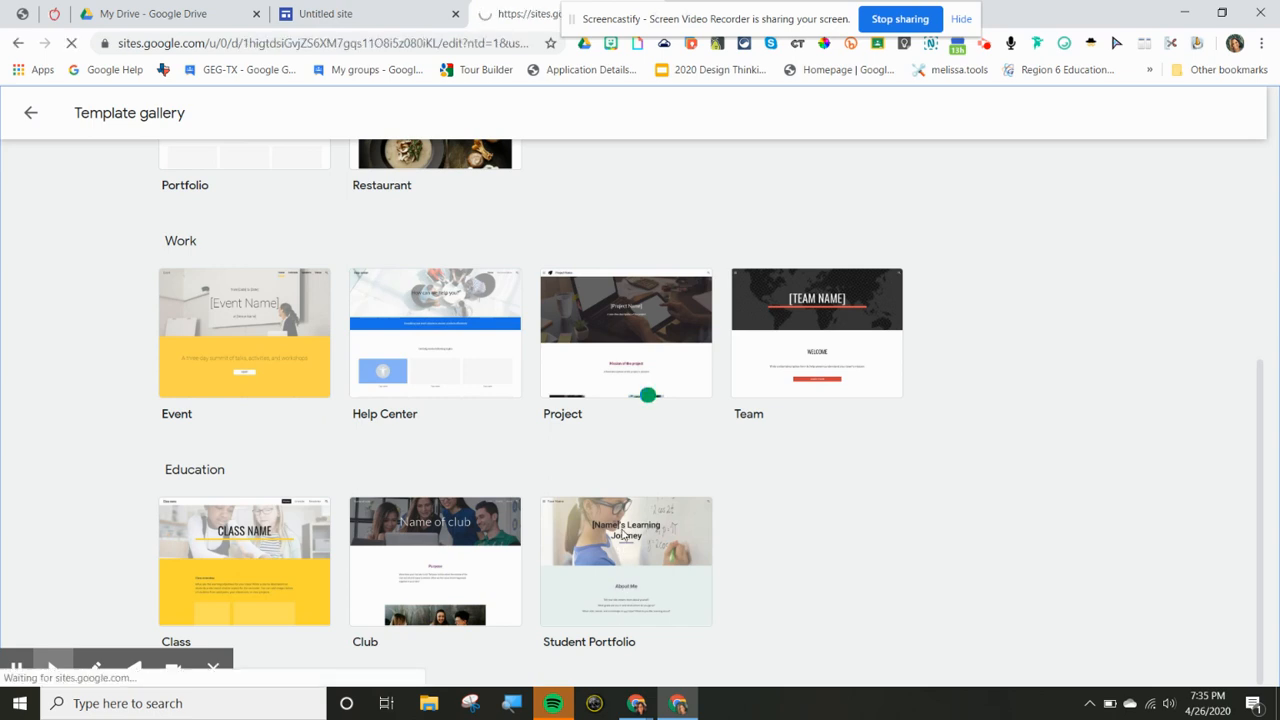
- Create the Student Portfolio site, scroll through About Me, Strengths, Goals and footer, then select the banner
{"action": "left_click", "coordinate": [626, 560]}
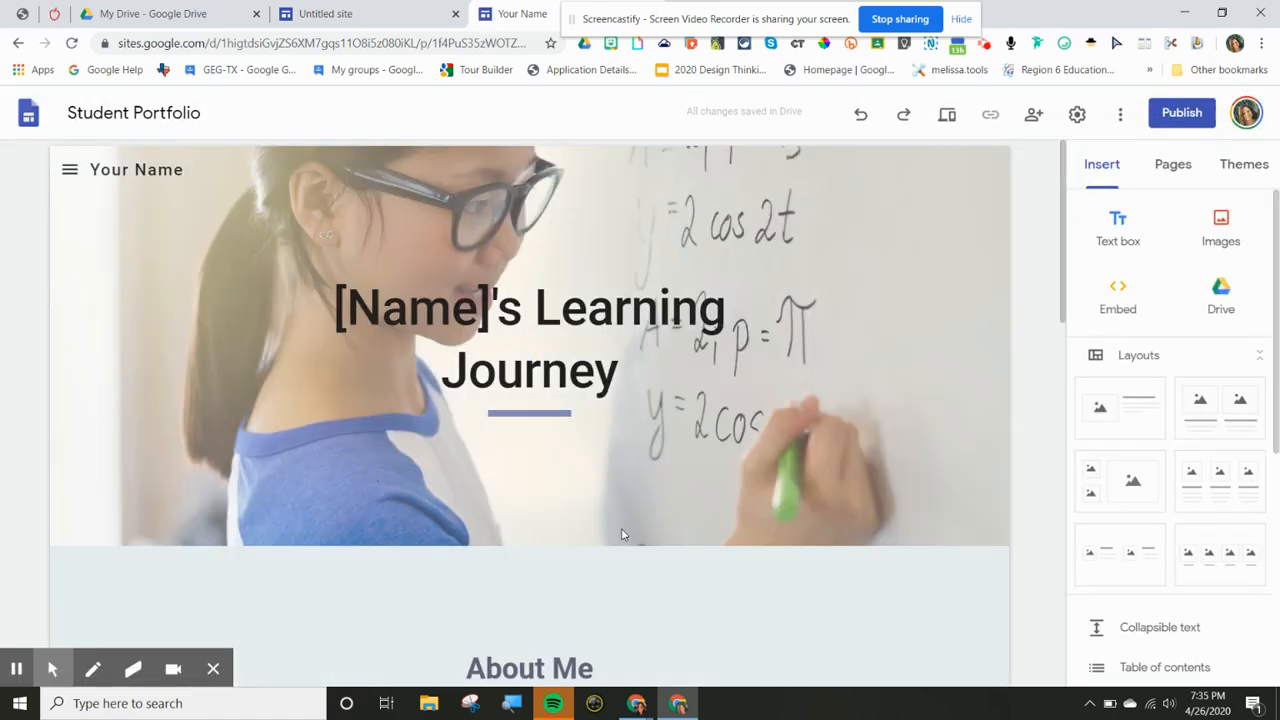
{"action": "scroll", "scroll_direction": "down", "scroll_amount": 3}
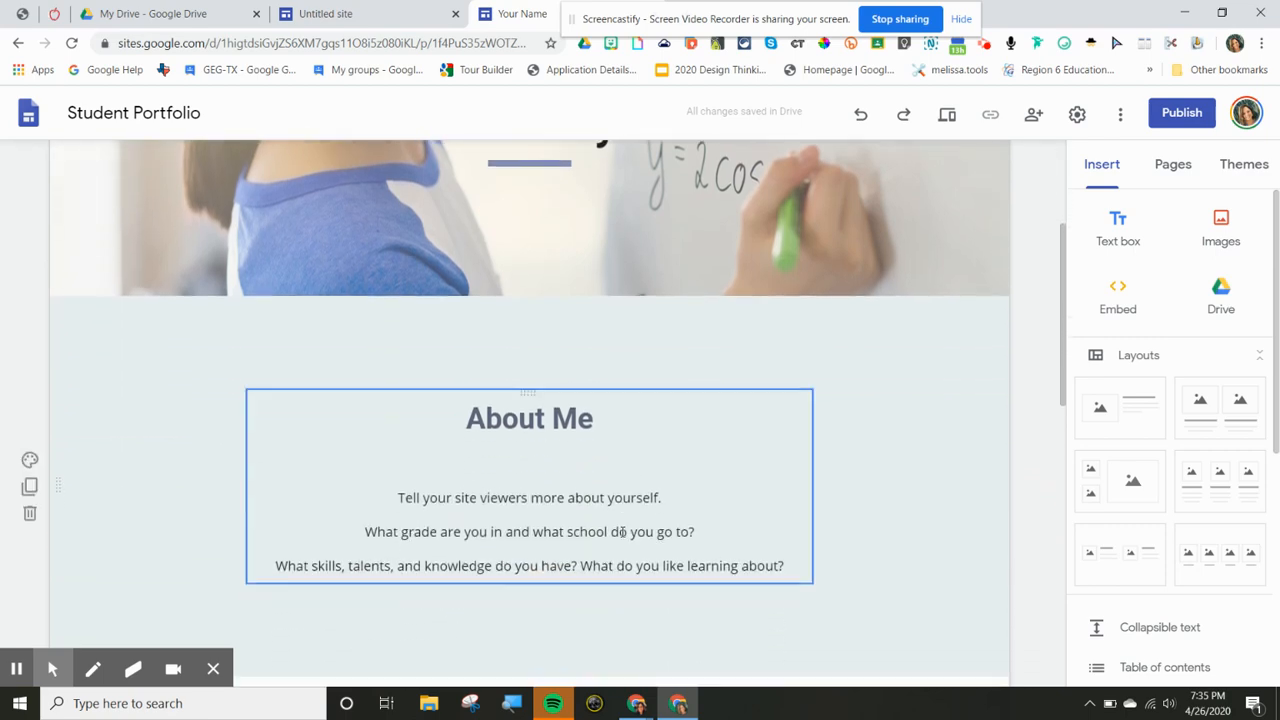
{"action": "scroll", "scroll_direction": "down", "scroll_amount": 3}
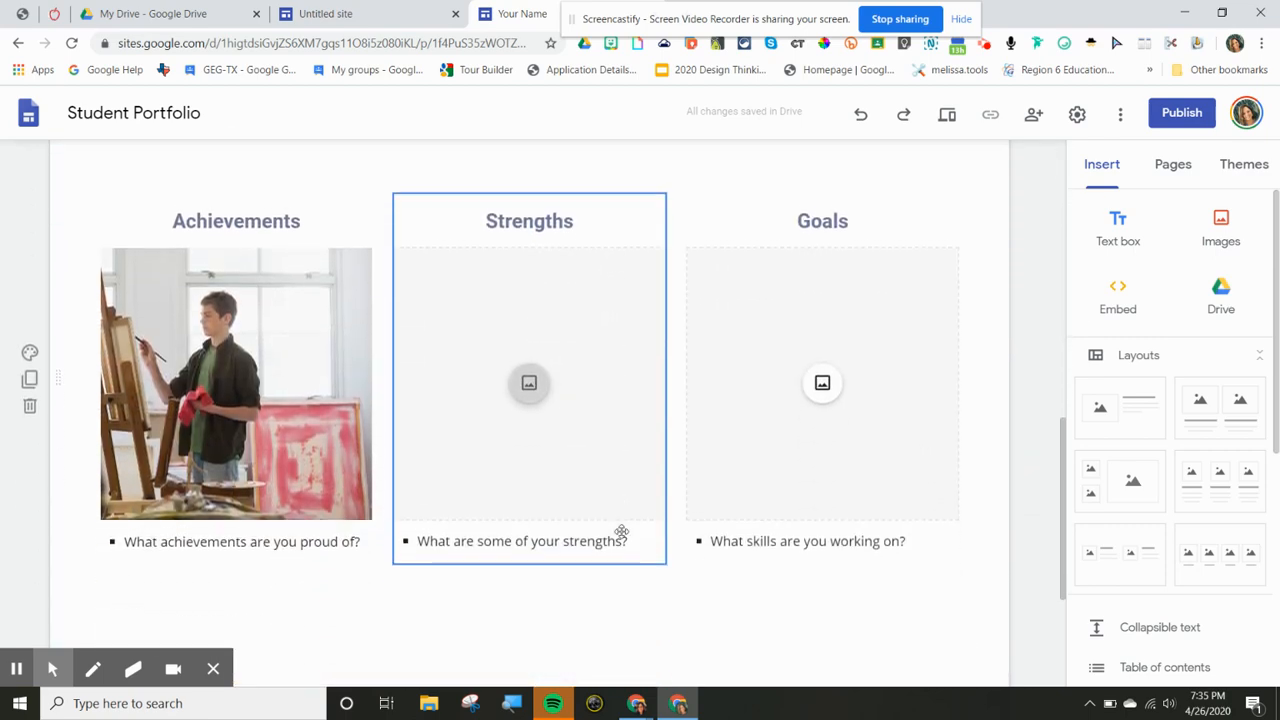
{"action": "scroll", "scroll_direction": "down", "scroll_amount": 3}
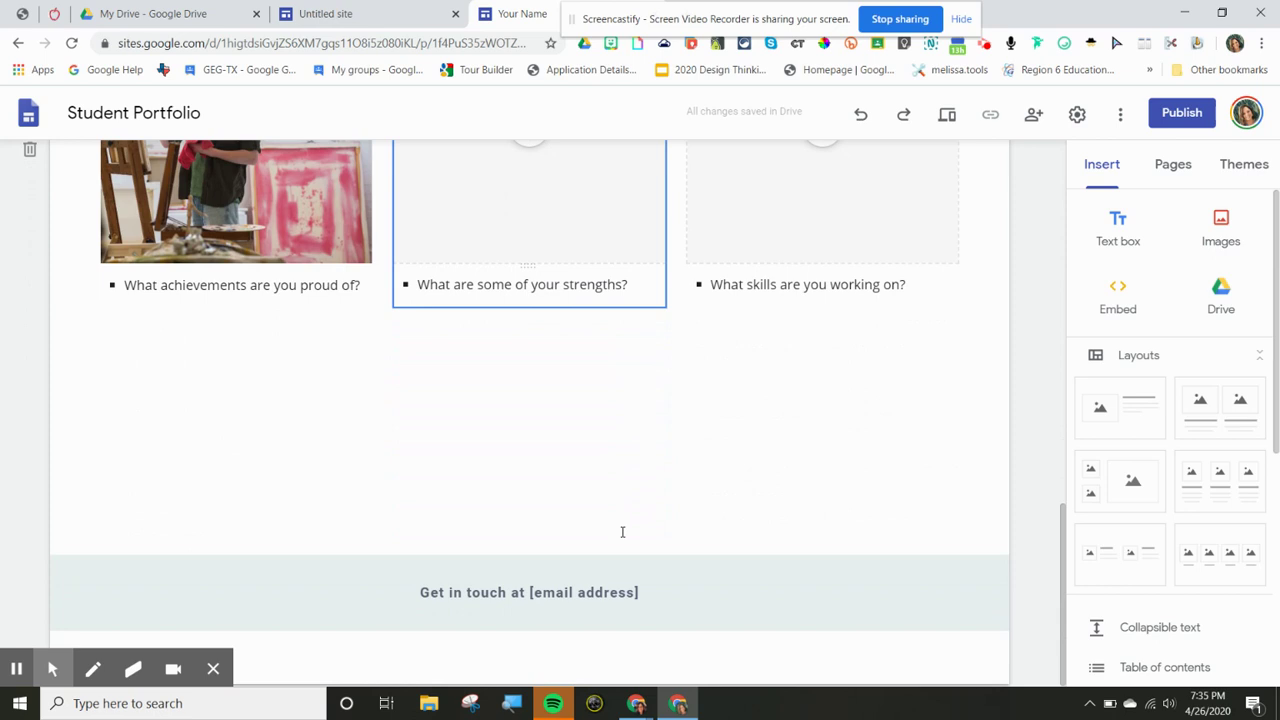
{"action": "mouse_move", "coordinate": [640, 605]}
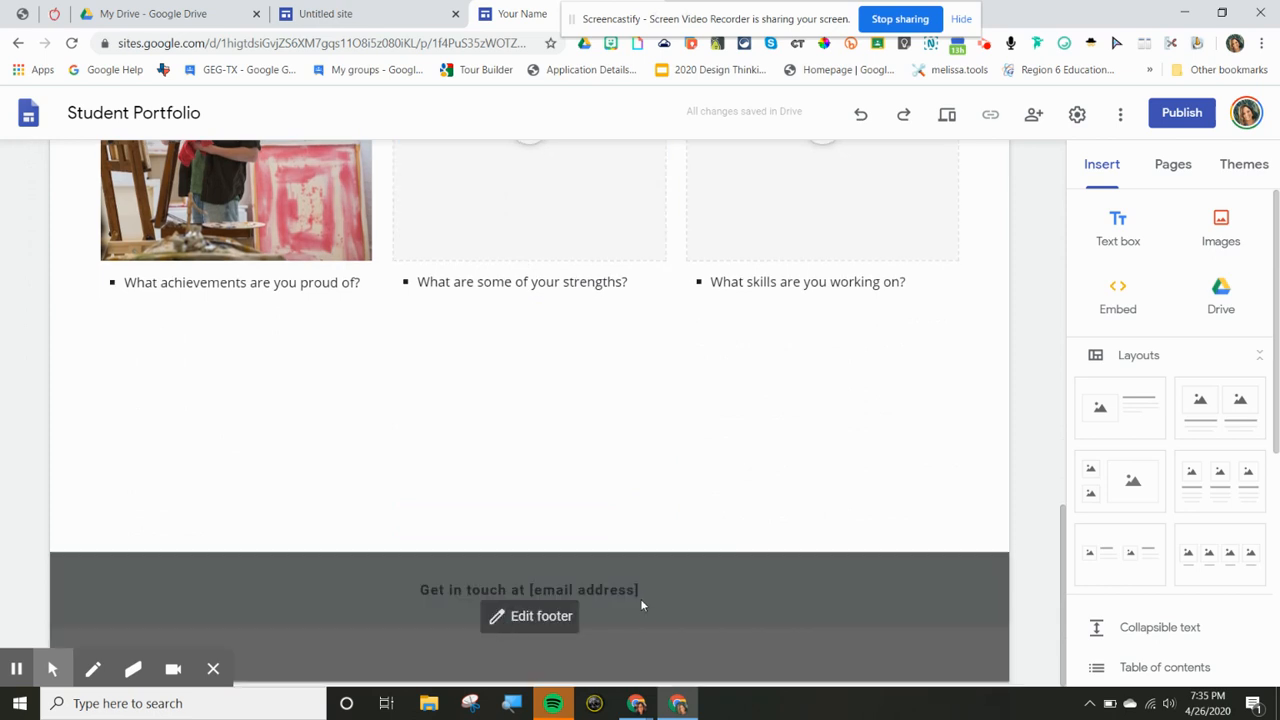
{"action": "scroll", "scroll_direction": "up", "scroll_amount": 3}
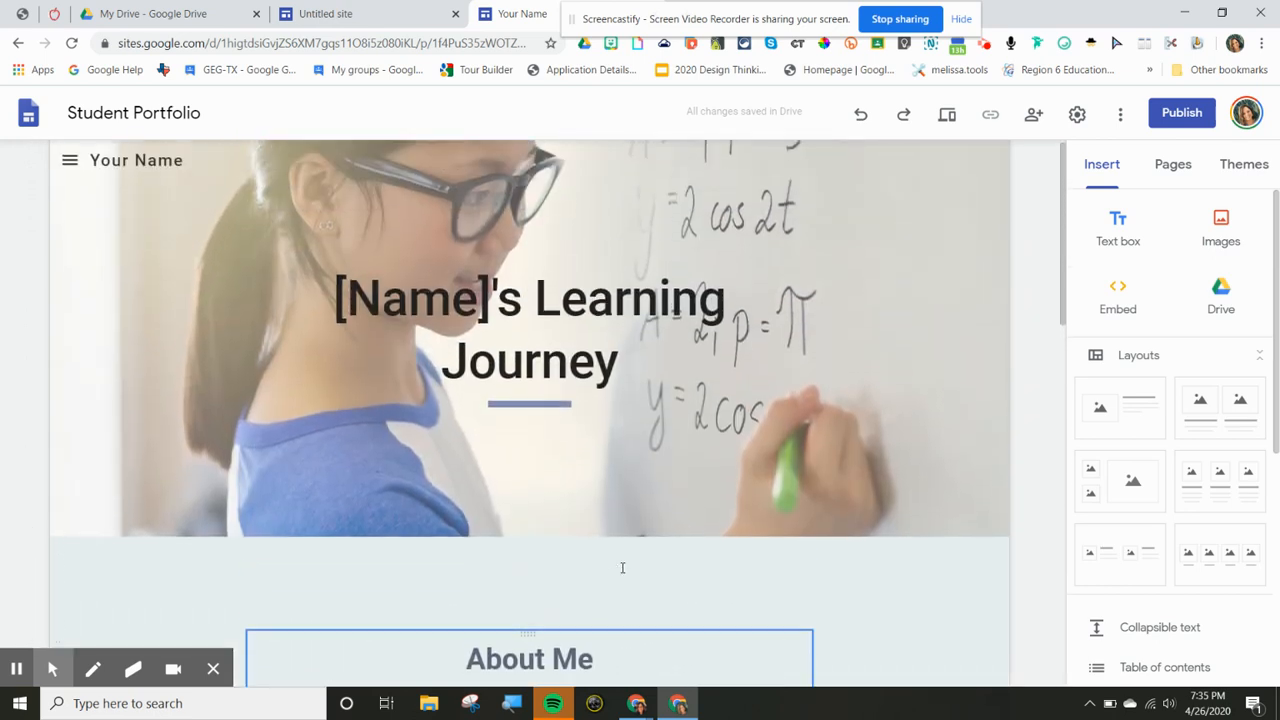
{"action": "left_click", "coordinate": [530, 340]}
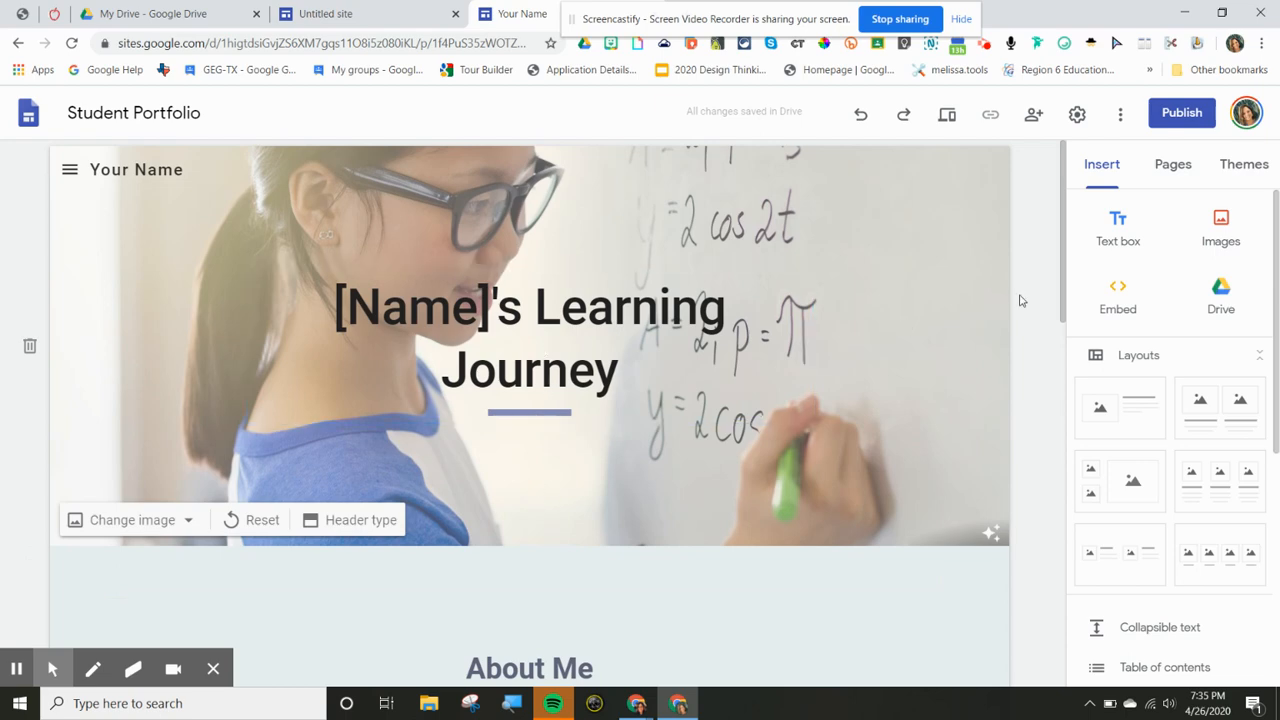
- Open the Pages panel and expand Classes to show its Math and Art subpages
{"action": "left_click", "coordinate": [1172, 163]}
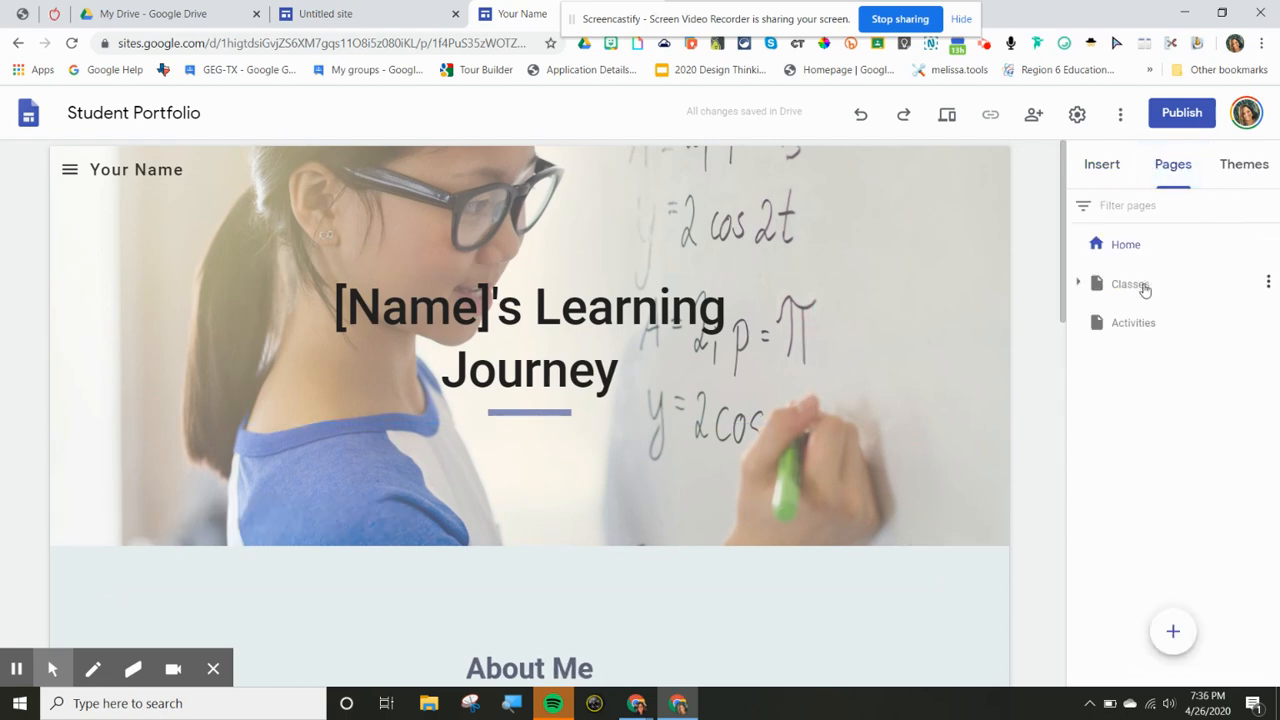
{"action": "left_click", "coordinate": [1079, 284]}
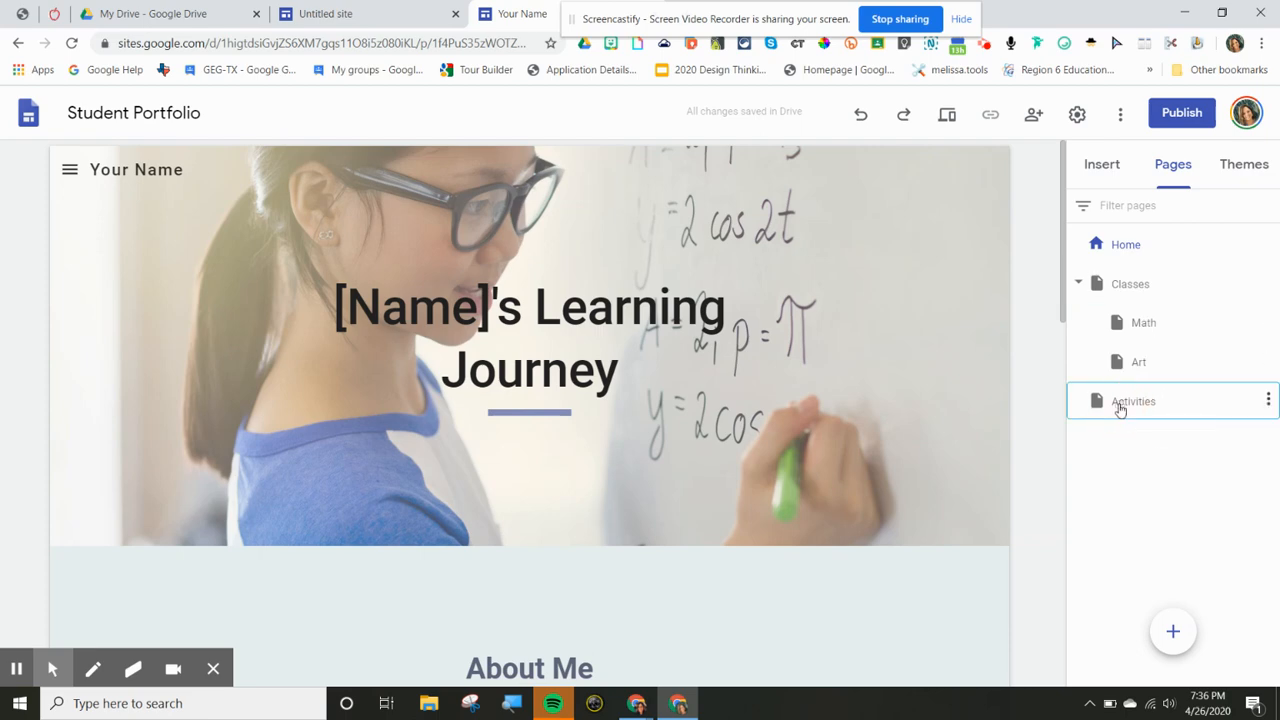
{"action": "left_click", "coordinate": [1133, 401]}
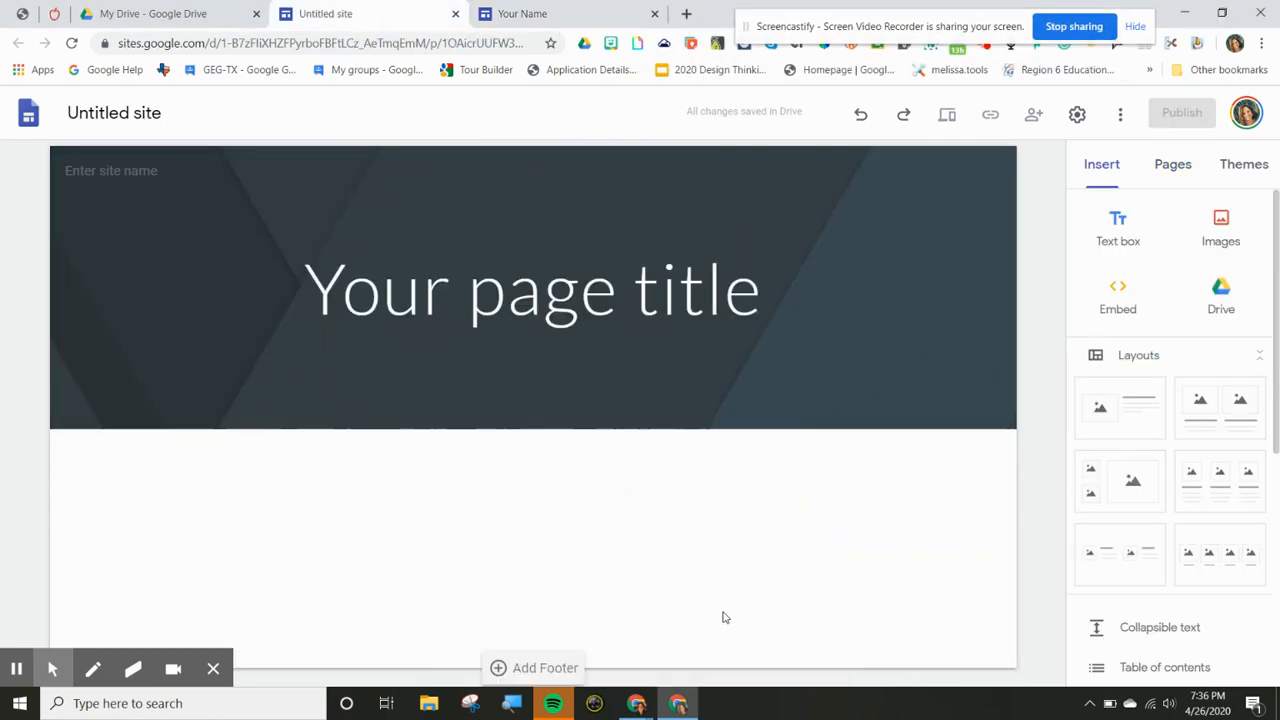
{"action": "mouse_move", "coordinate": [640, 660]}
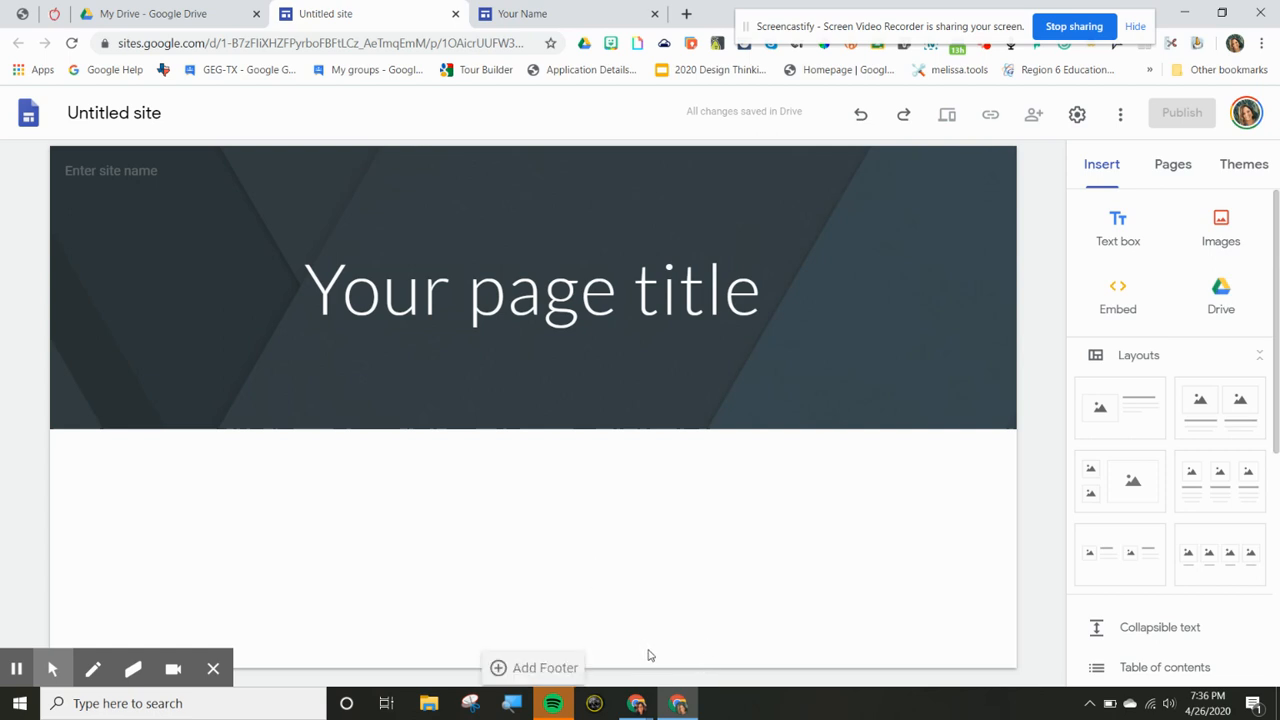
{"action": "mouse_move", "coordinate": [613, 691]}
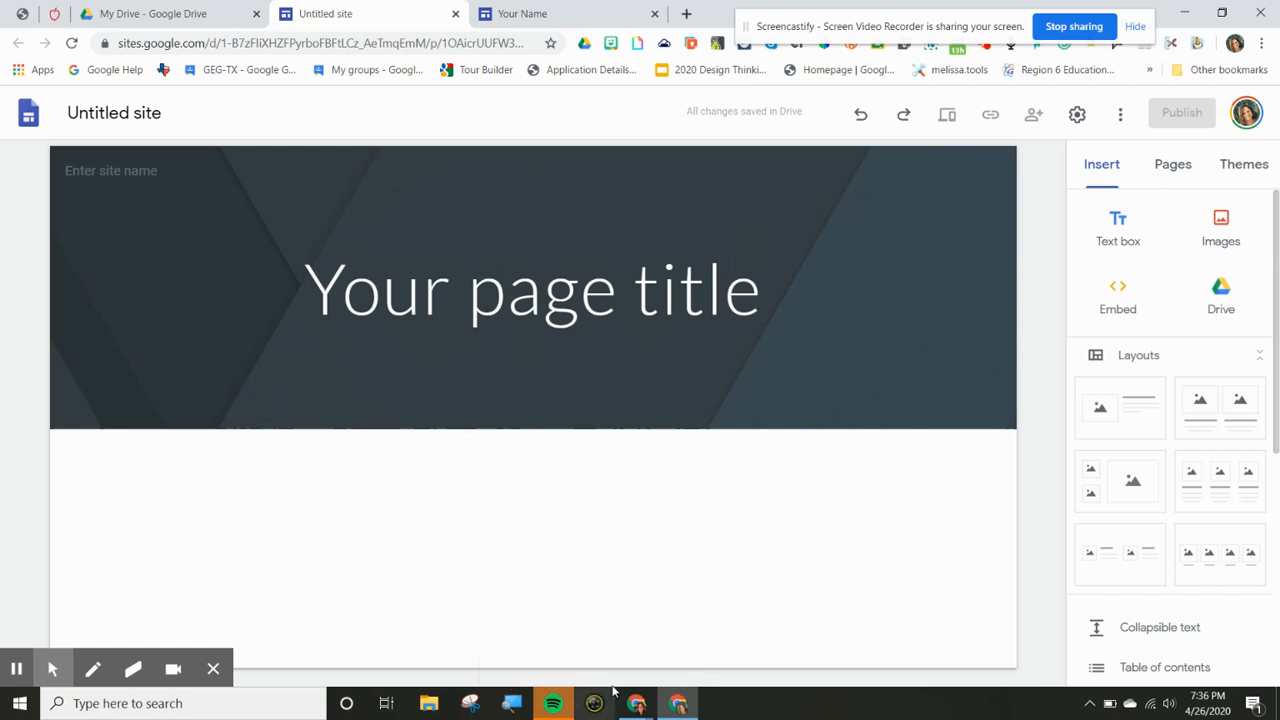
{"action": "mouse_move", "coordinate": [524, 623]}
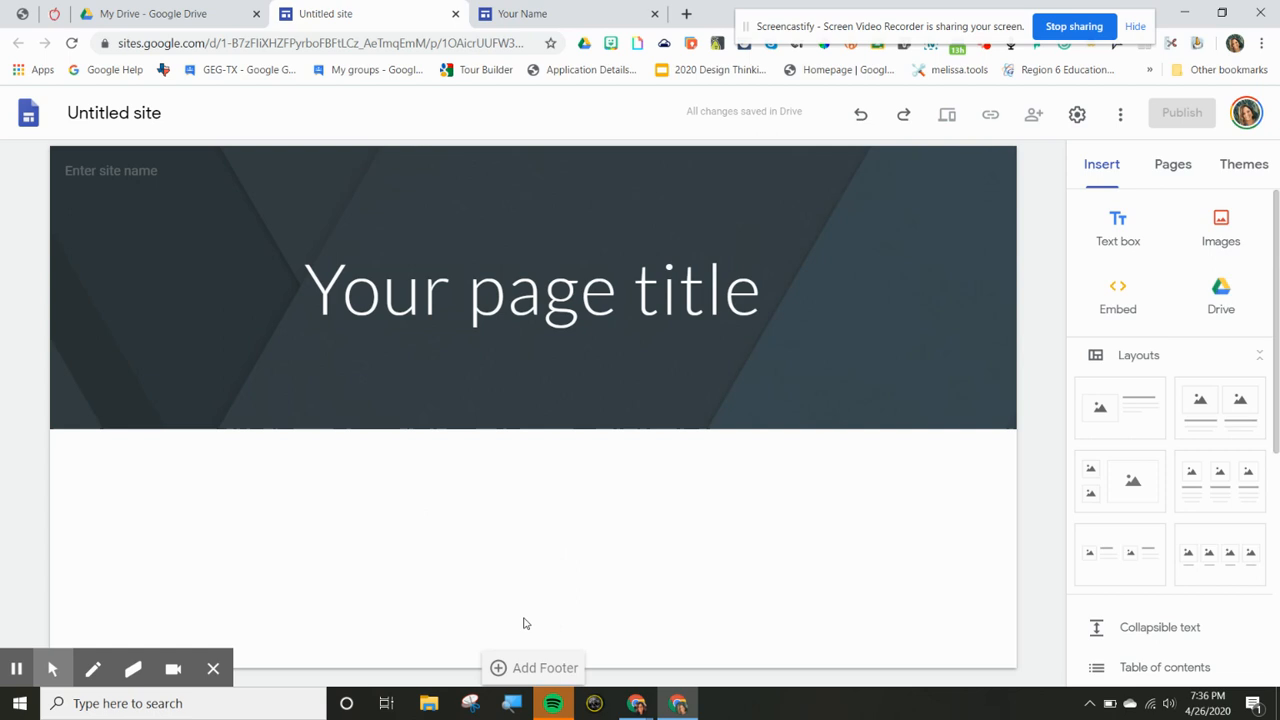
{"action": "mouse_move", "coordinate": [624, 681]}
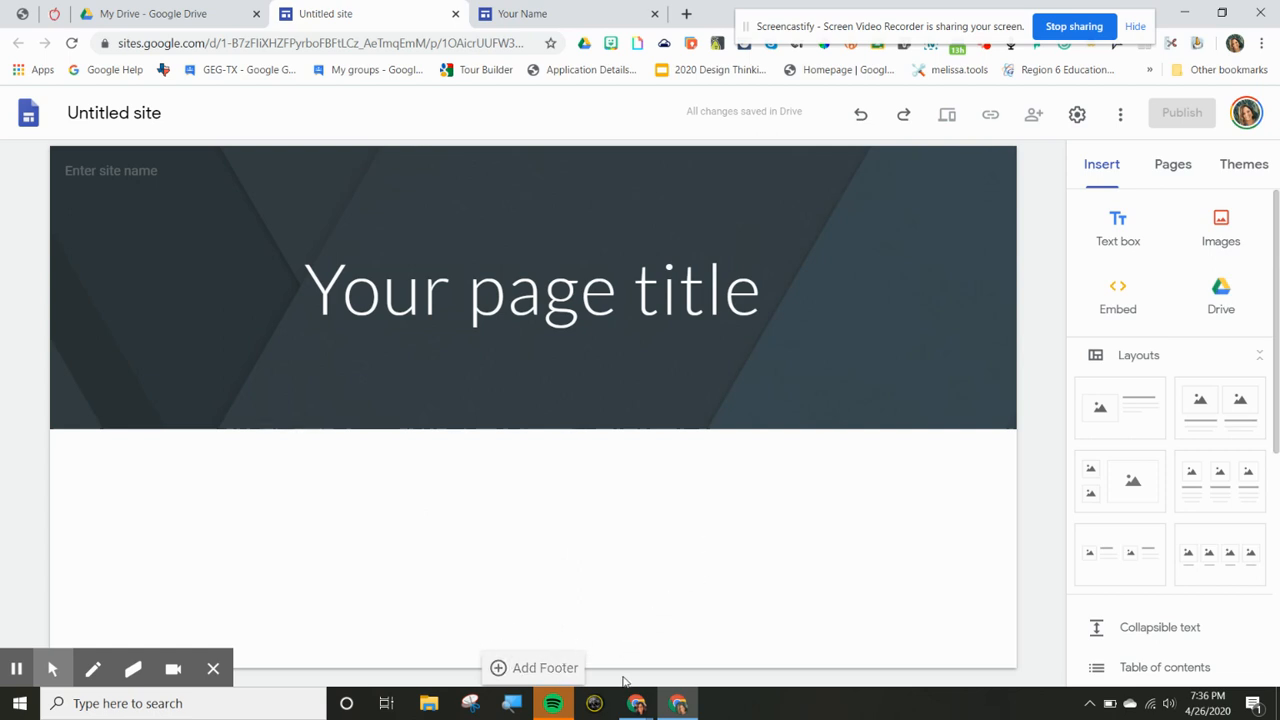
- Check the blank site's Home page and blue Simple theme, then switch to the Student Portfolio site
{"action": "left_click", "coordinate": [533, 289]}
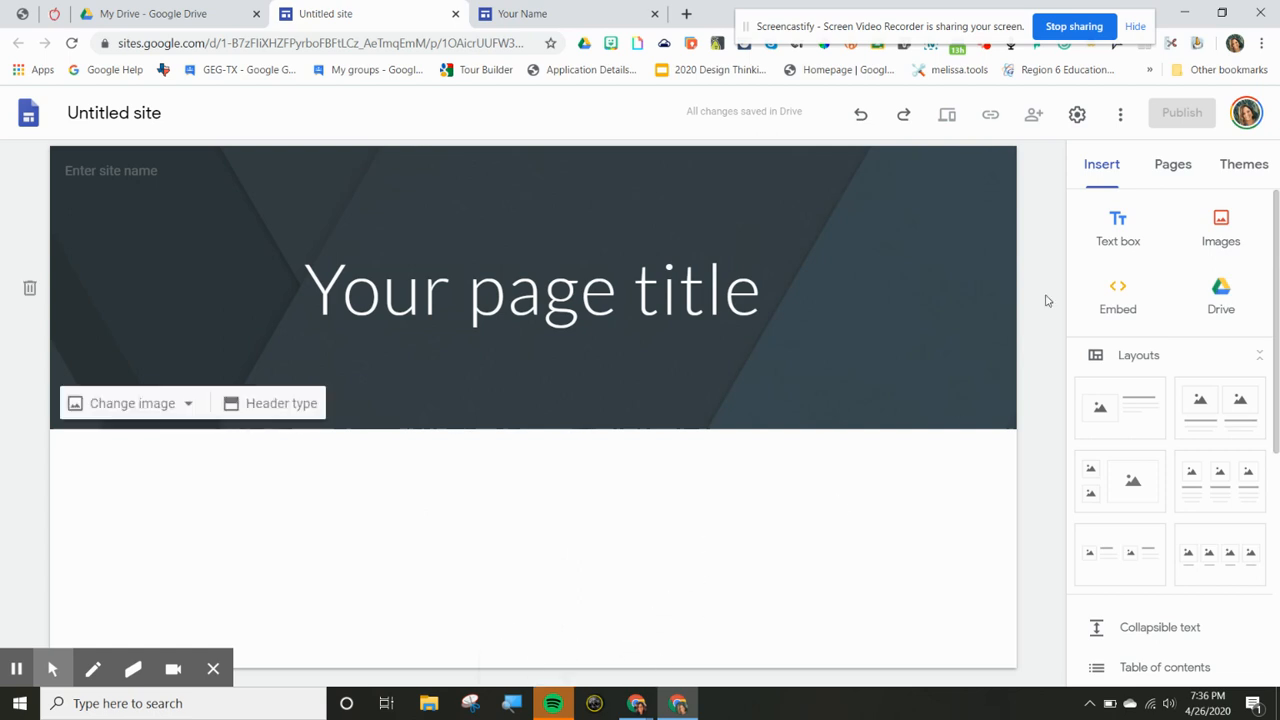
{"action": "left_click", "coordinate": [1172, 164]}
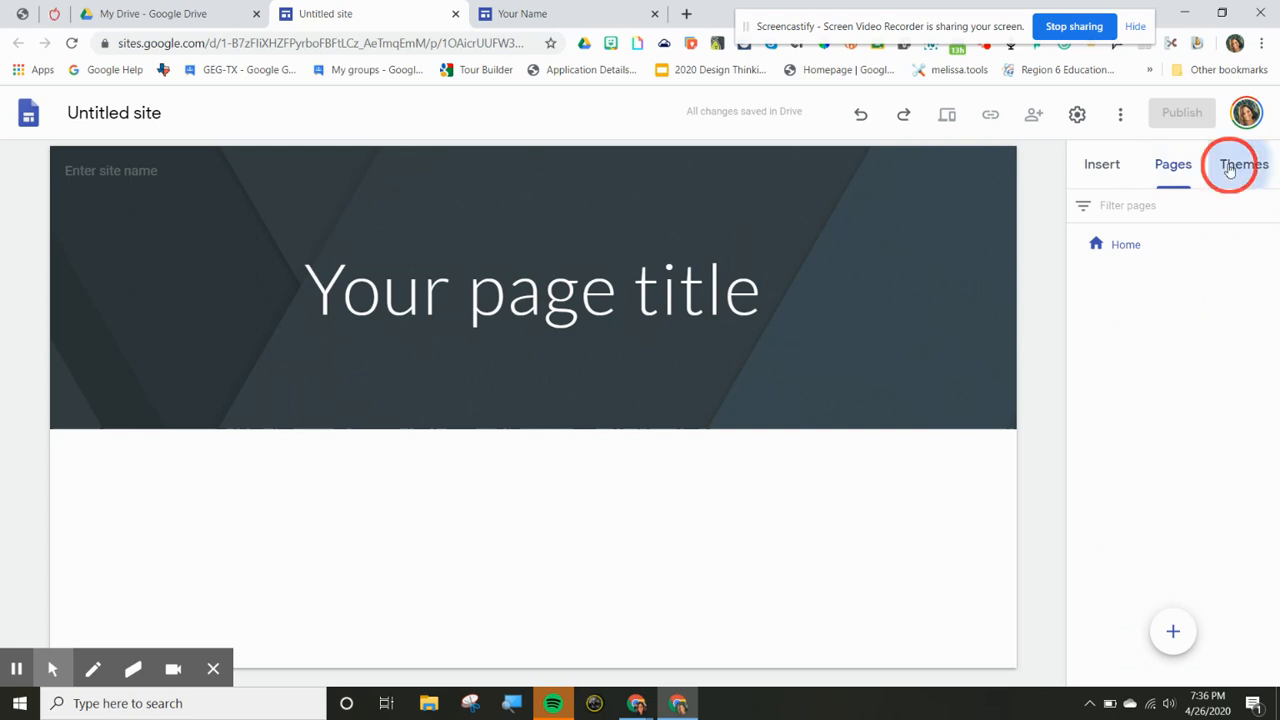
{"action": "left_click", "coordinate": [1243, 164]}
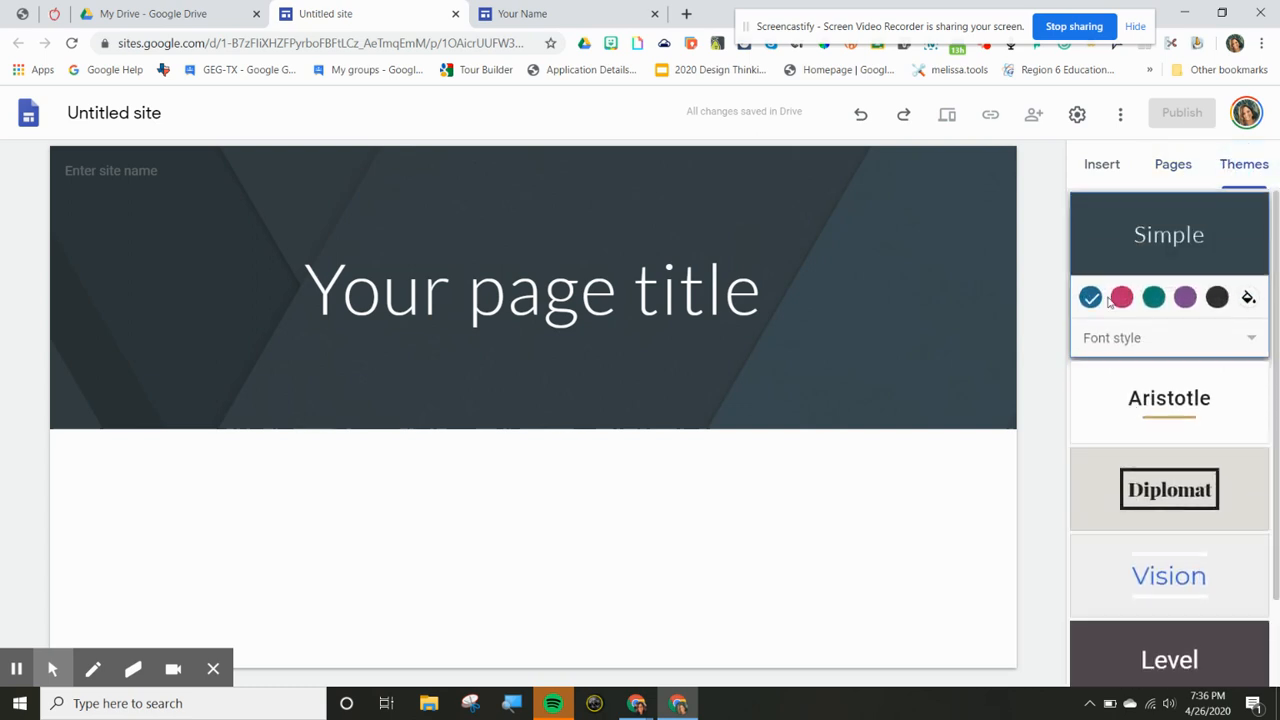
{"action": "left_click", "coordinate": [1119, 113]}
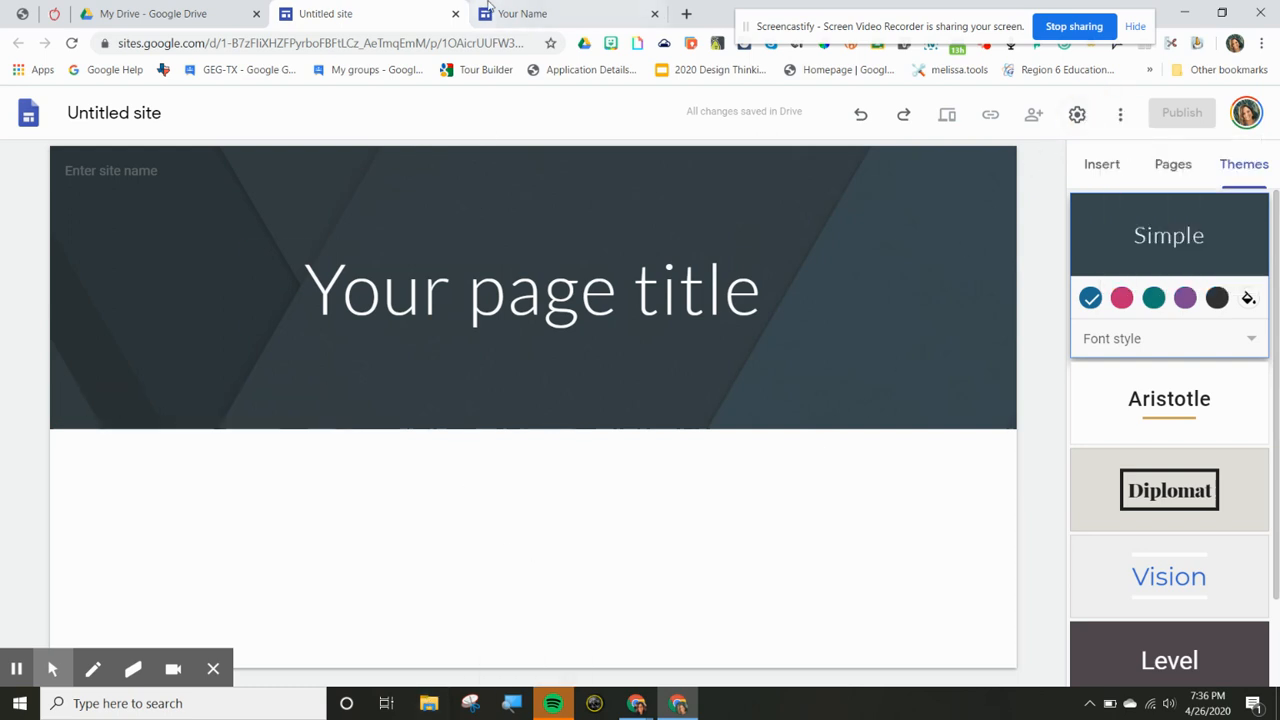
{"action": "left_click", "coordinate": [520, 13]}
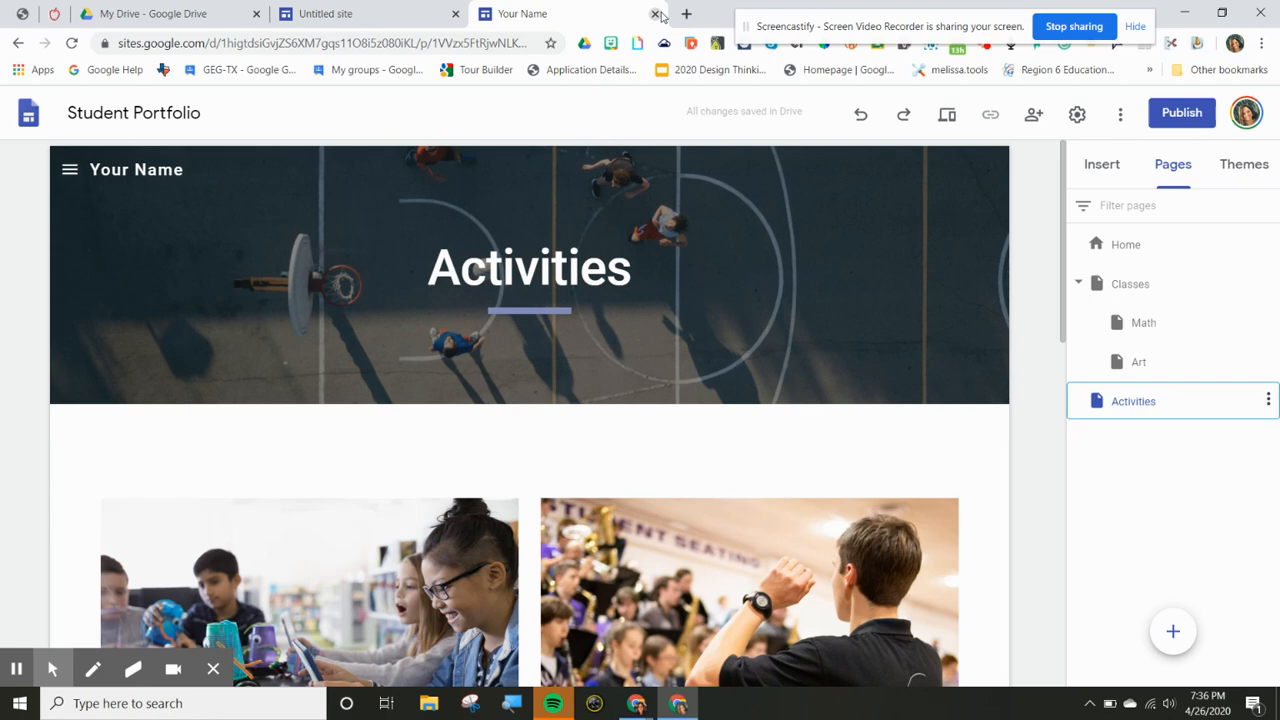
- Close the Student Portfolio site and create a new site via Drive's New > More > Google Sites
{"action": "left_click", "coordinate": [659, 14]}
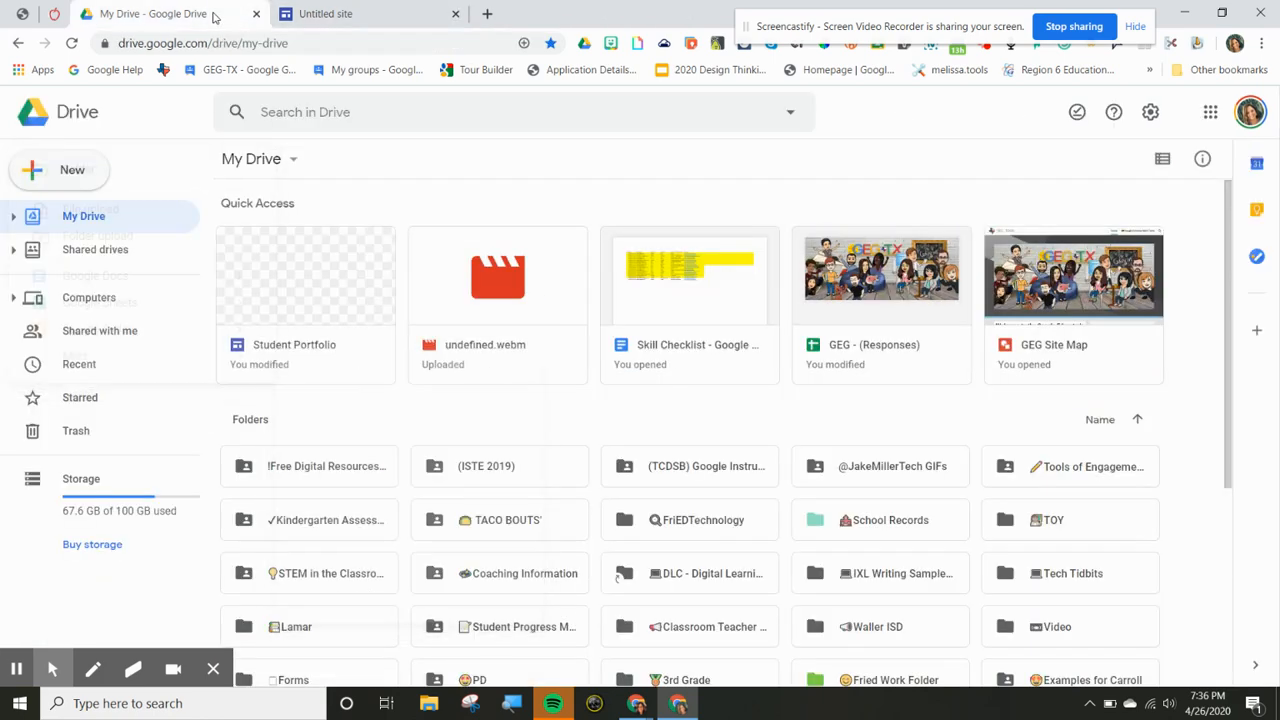
{"action": "left_click", "coordinate": [58, 169]}
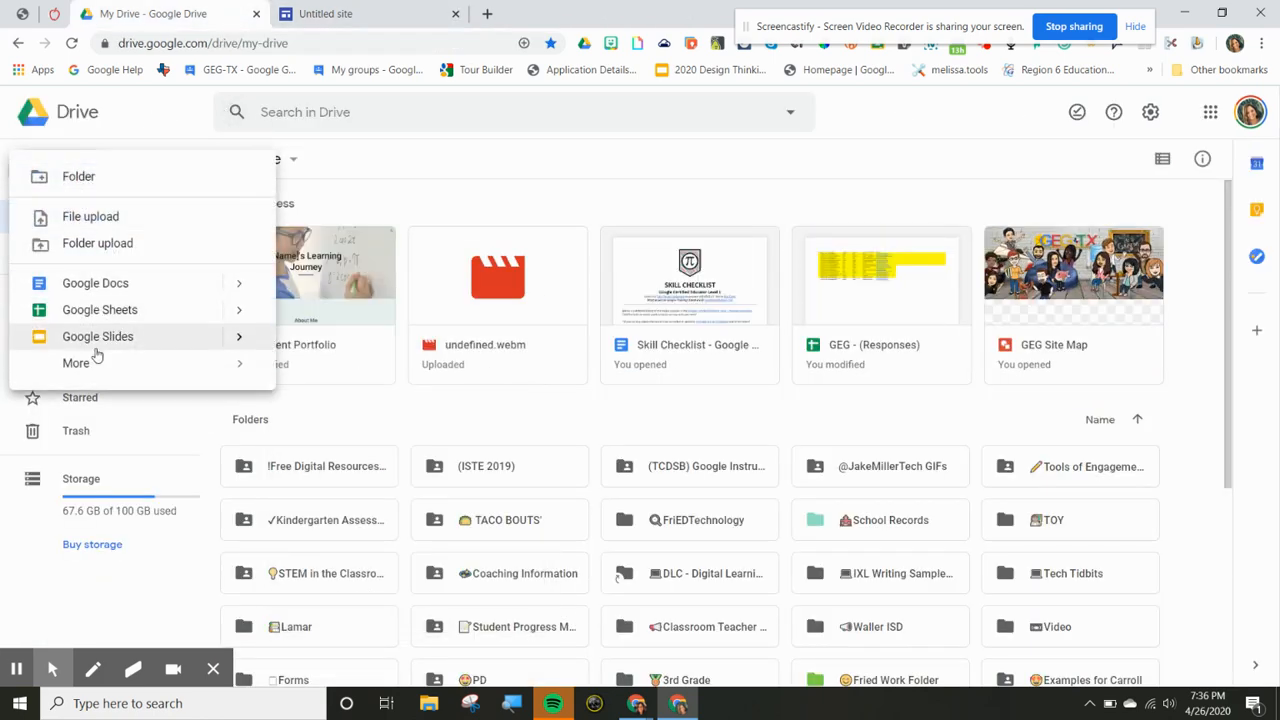
{"action": "left_click", "coordinate": [75, 363]}
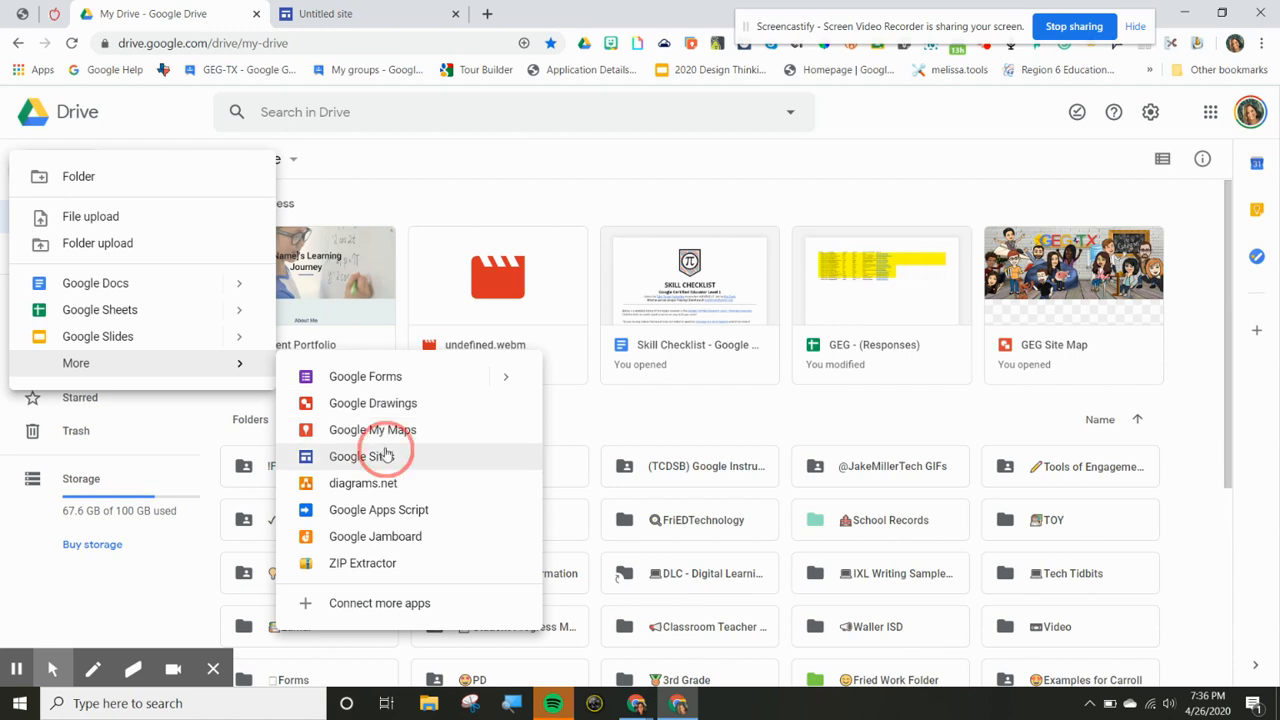
{"action": "left_click", "coordinate": [363, 456]}
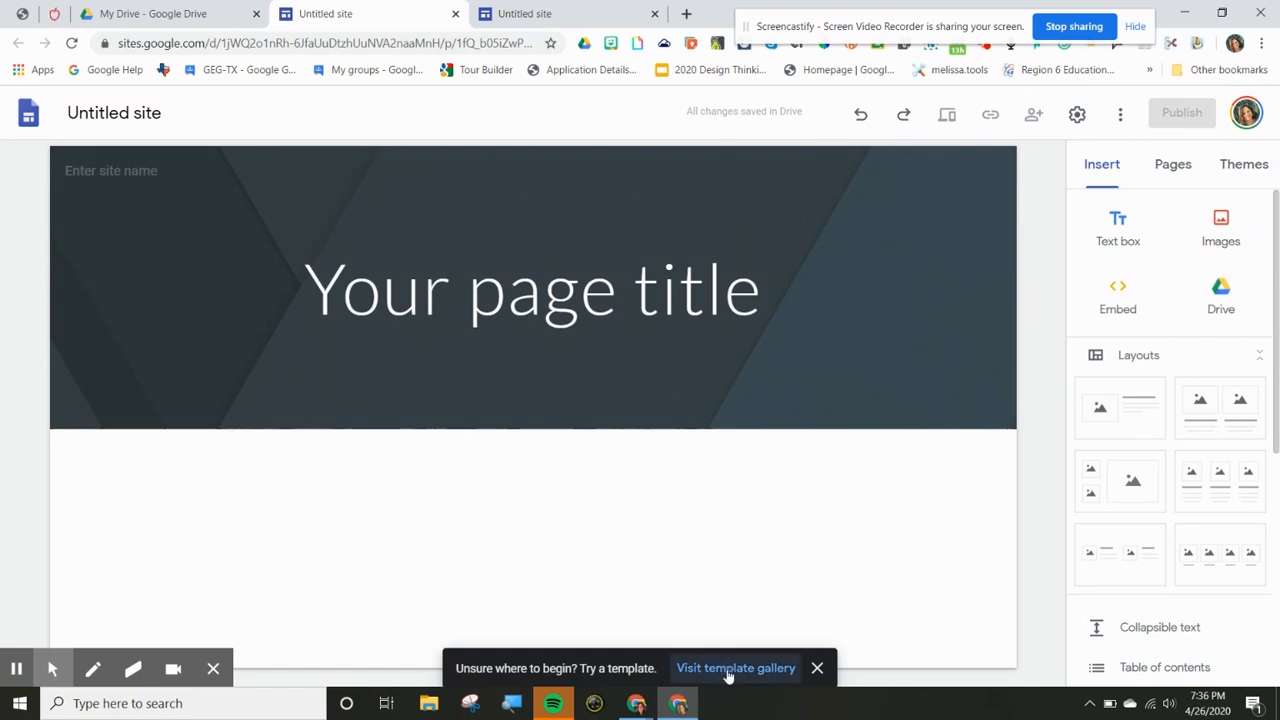
- Open the template gallery again from the new untitled site's bottom prompt
{"action": "left_click", "coordinate": [735, 668]}
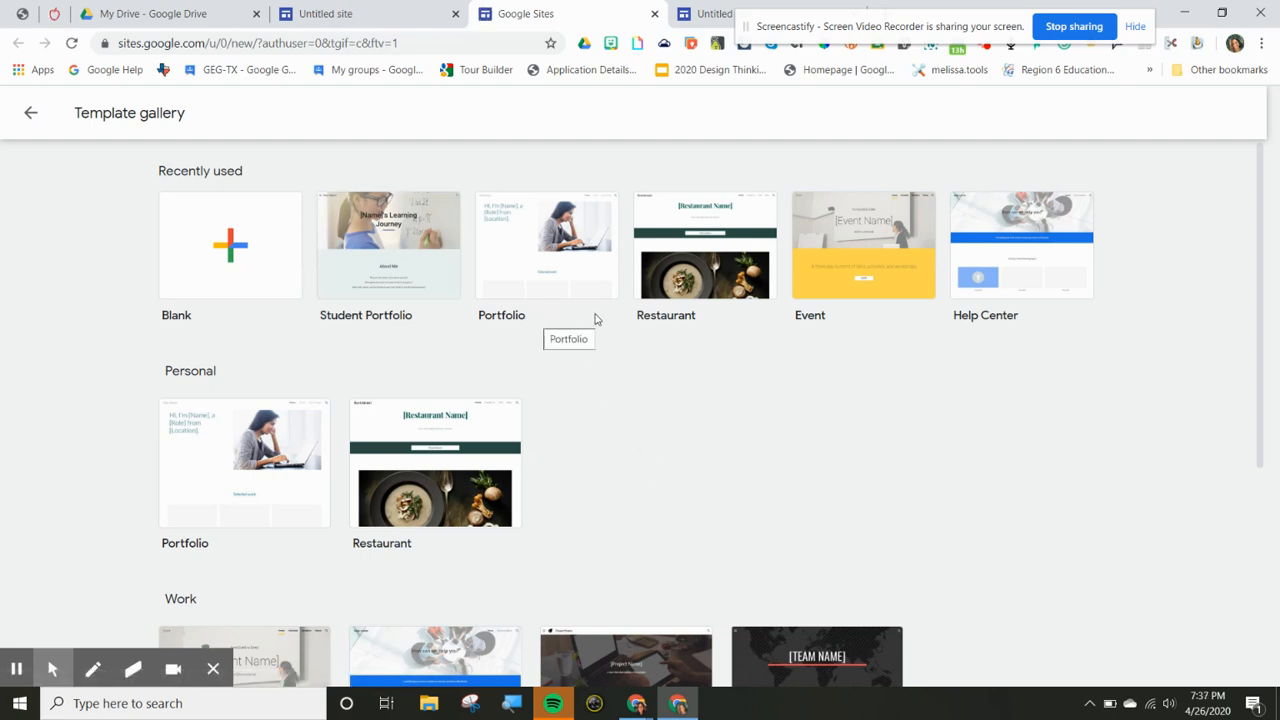
- Scroll through the Personal, Work and Education templates, then return to the Untitled site tab
{"action": "scroll", "scroll_direction": "down", "scroll_amount": 3}
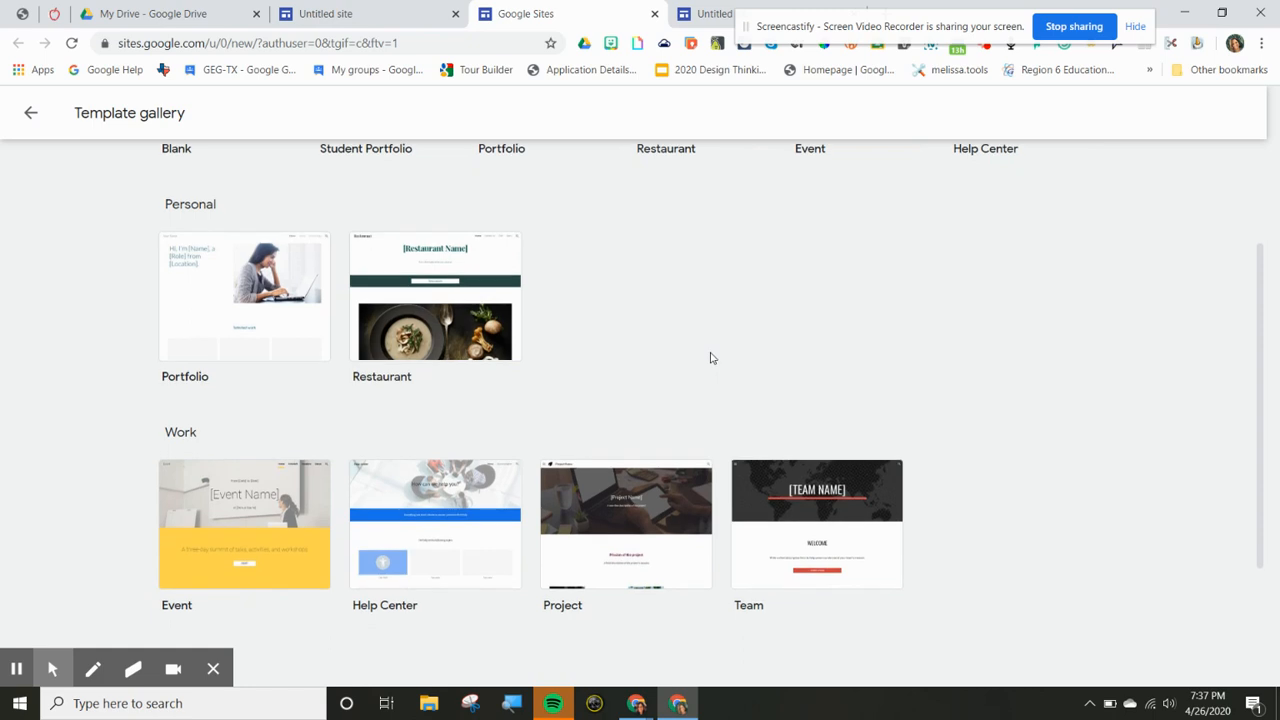
{"action": "scroll", "scroll_direction": "down", "scroll_amount": 3}
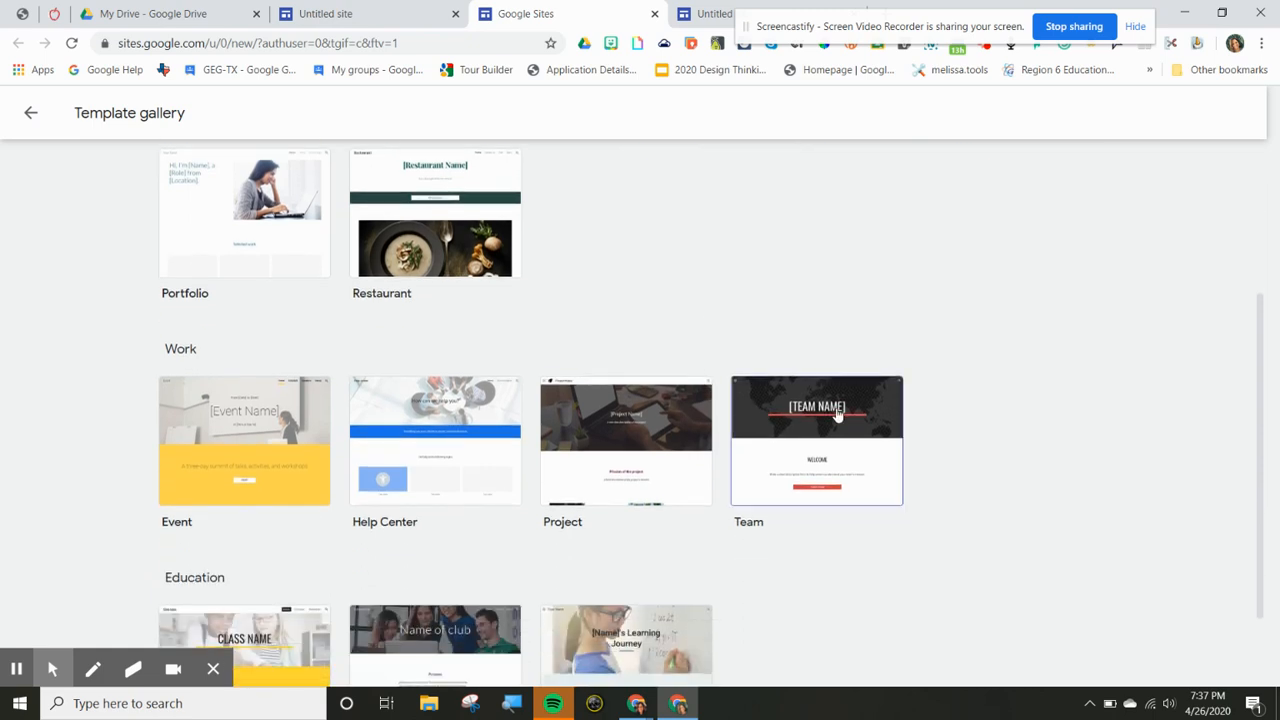
{"action": "scroll", "scroll_direction": "down", "scroll_amount": 3}
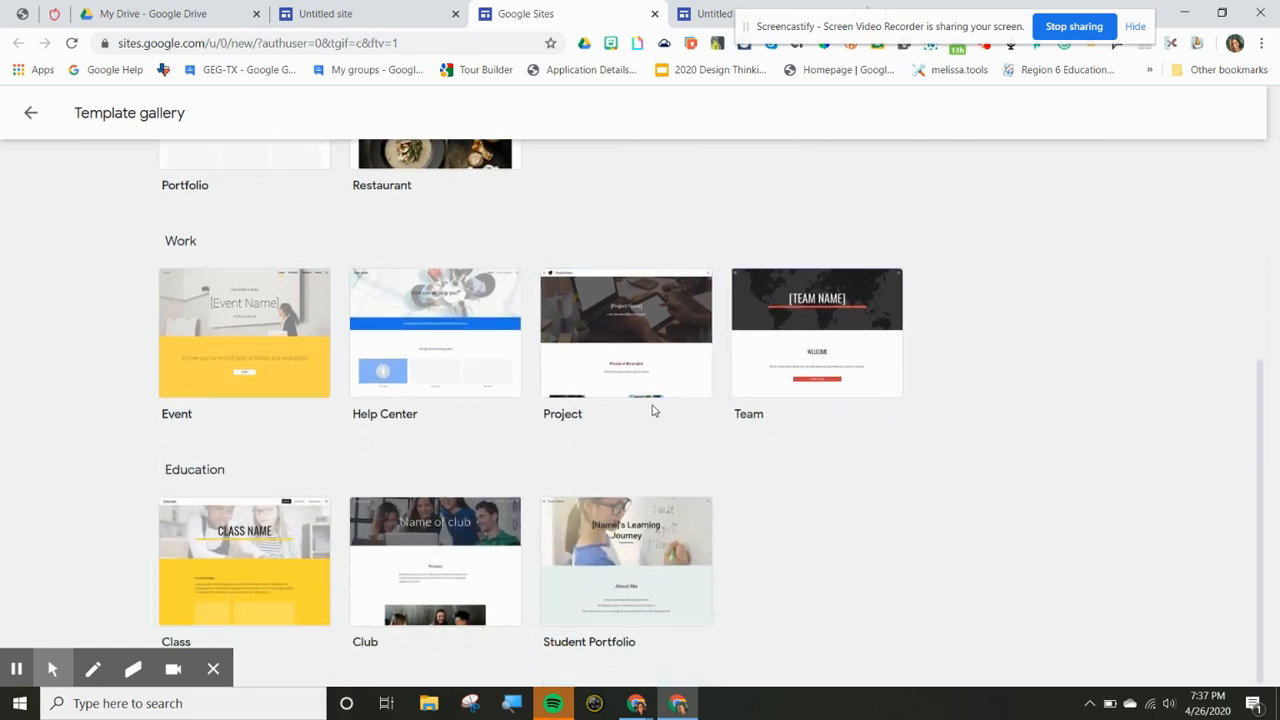
{"action": "mouse_move", "coordinate": [838, 474]}
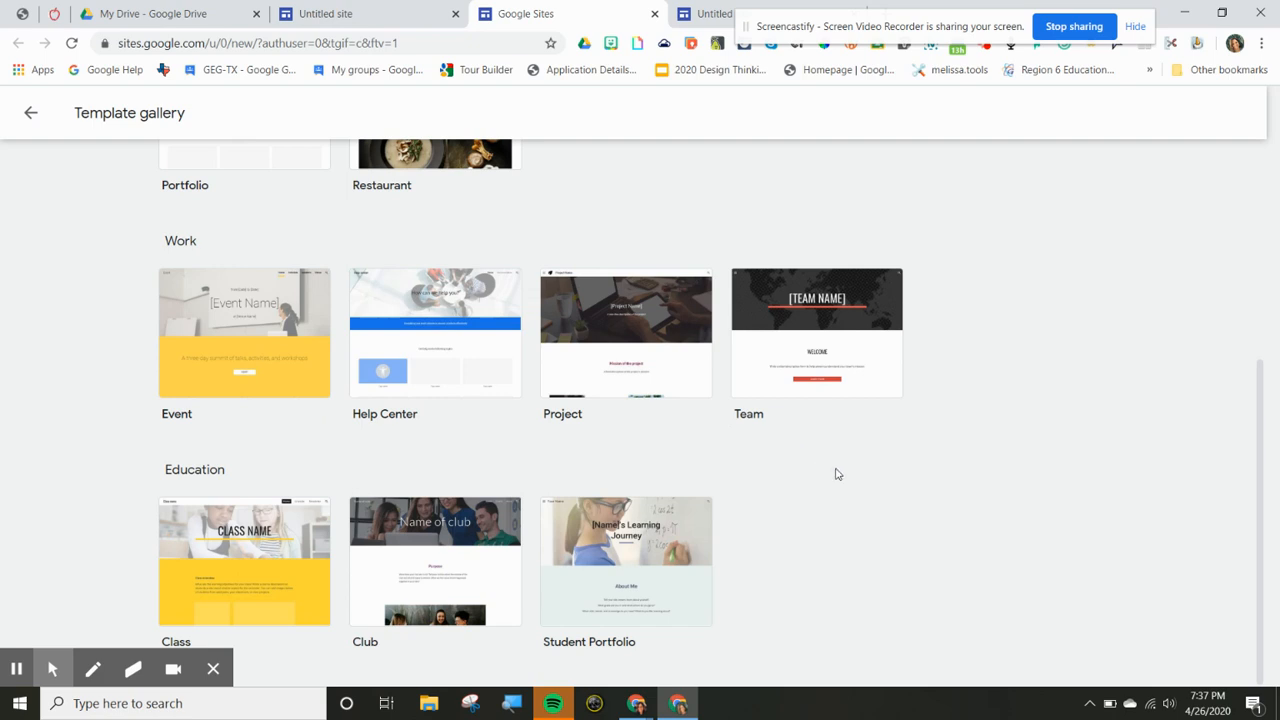
{"action": "mouse_move", "coordinate": [818, 539]}
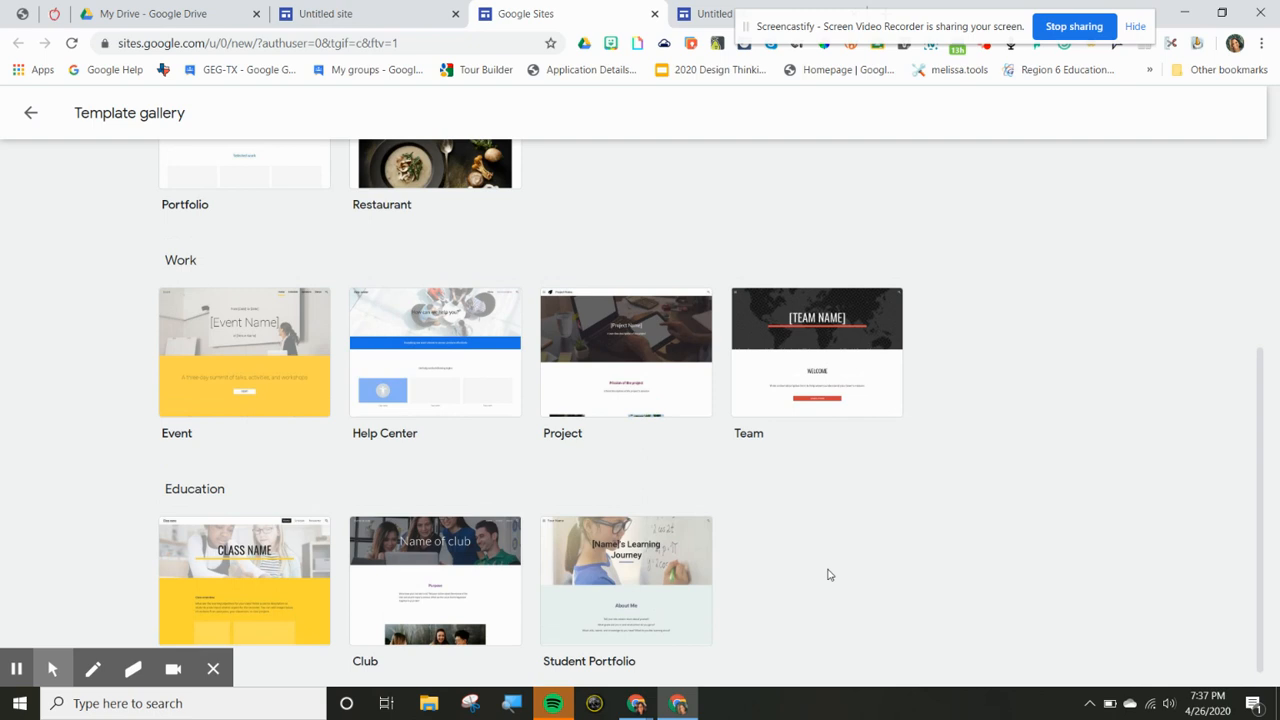
{"action": "scroll", "scroll_direction": "up", "scroll_amount": 3}
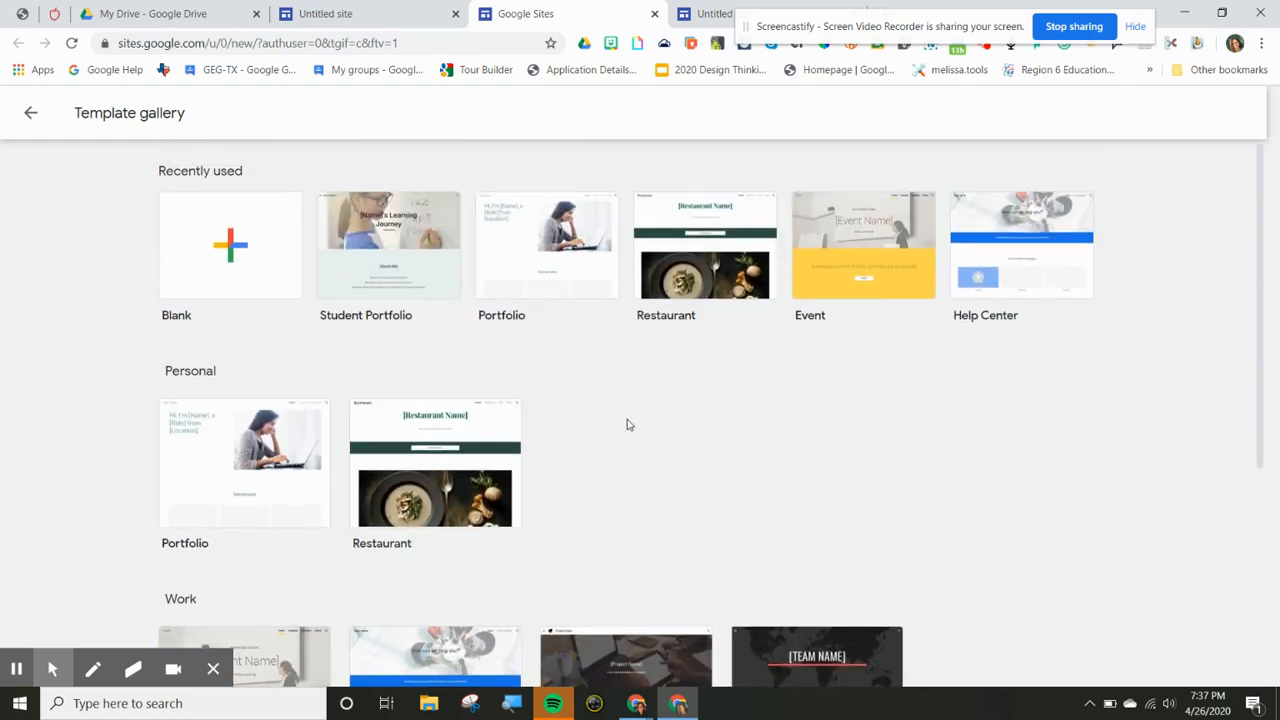
{"action": "mouse_move", "coordinate": [568, 290]}
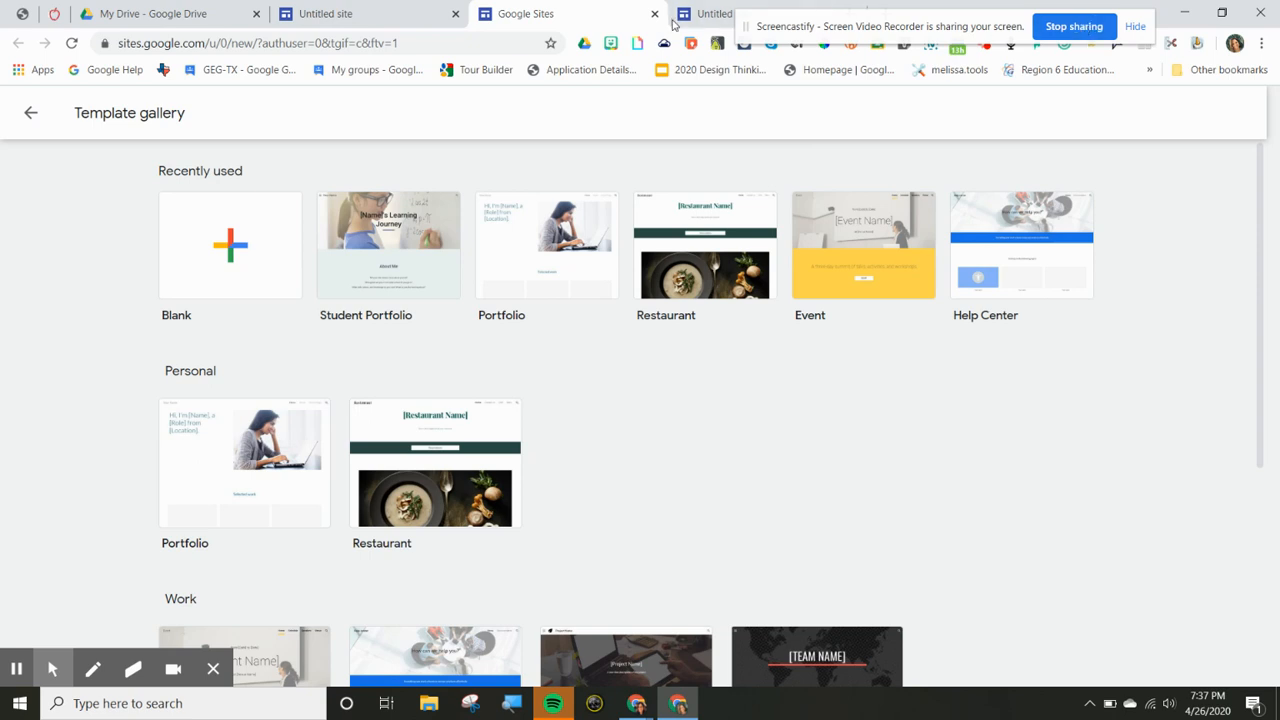
{"action": "left_click", "coordinate": [229, 245]}
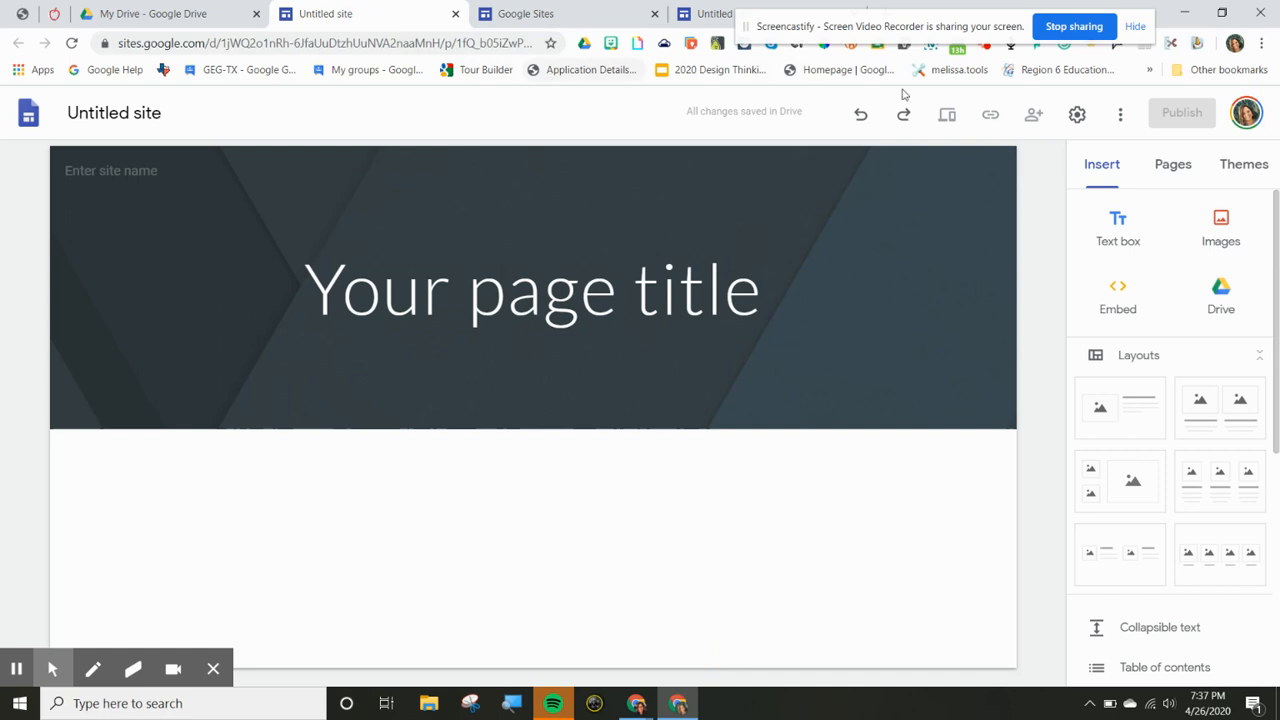